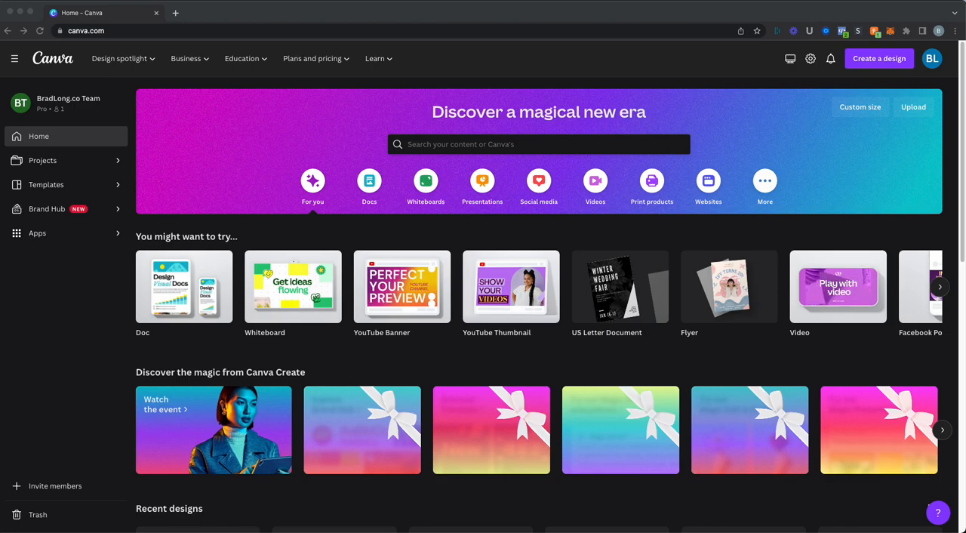
{"action": "mouse_move", "coordinate": [195, 362]}
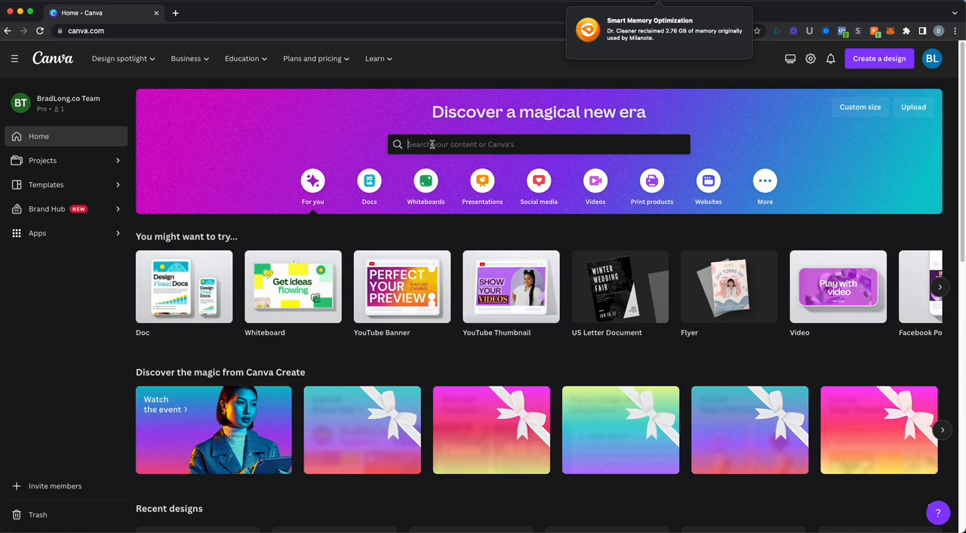
Start a Canva home-page search with the partial query 'youtube'.
{"action": "left_click", "coordinate": [537, 145]}
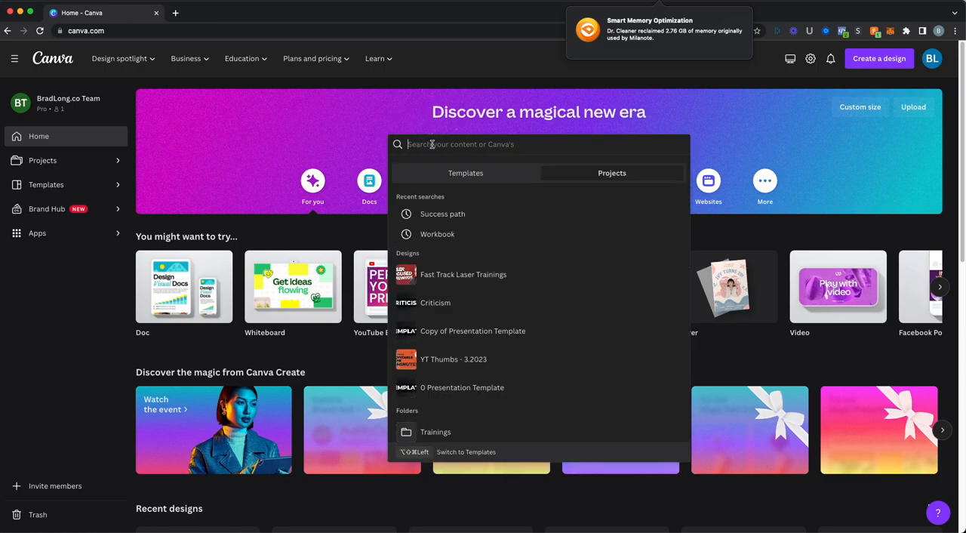
{"action": "type", "text": "youb"}
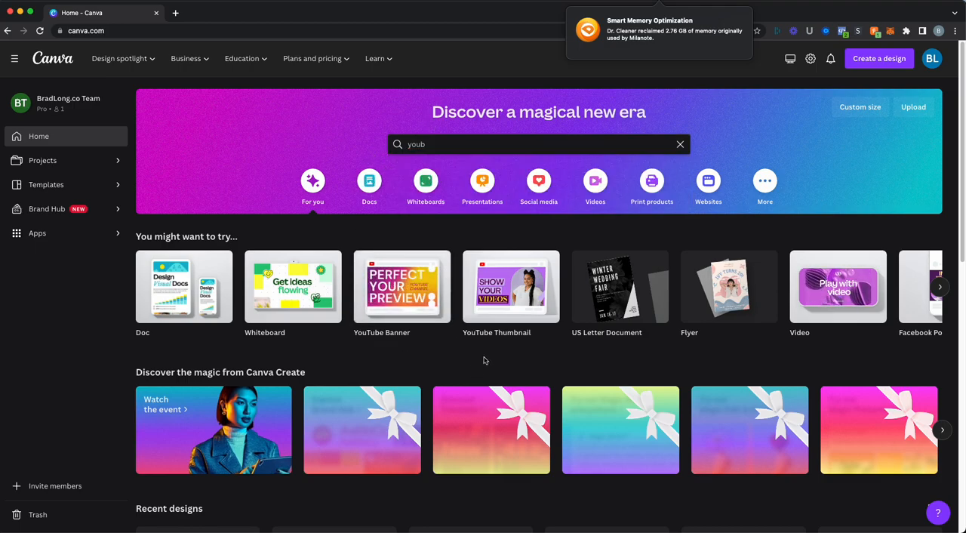
{"action": "mouse_move", "coordinate": [510, 287]}
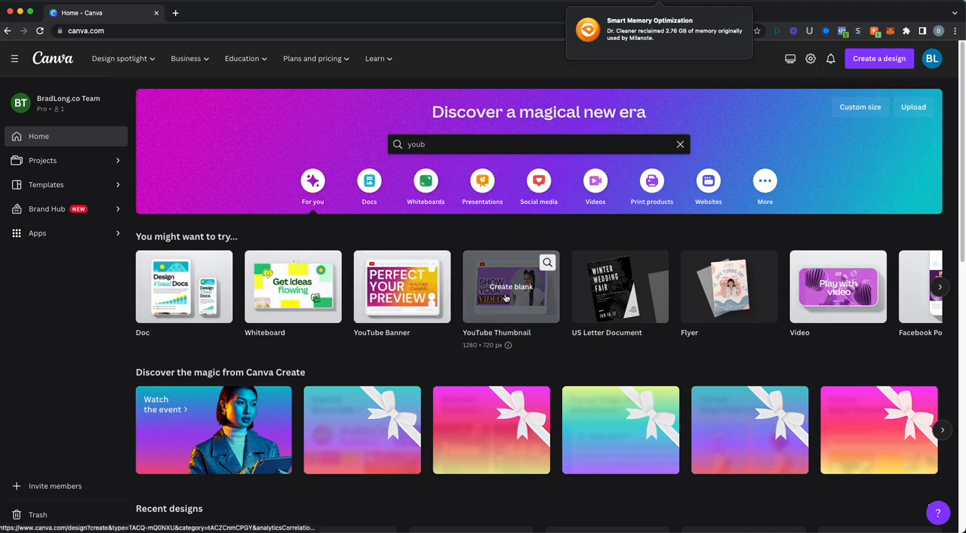
Create a blank YouTube Thumbnail design.
{"action": "left_click", "coordinate": [510, 287]}
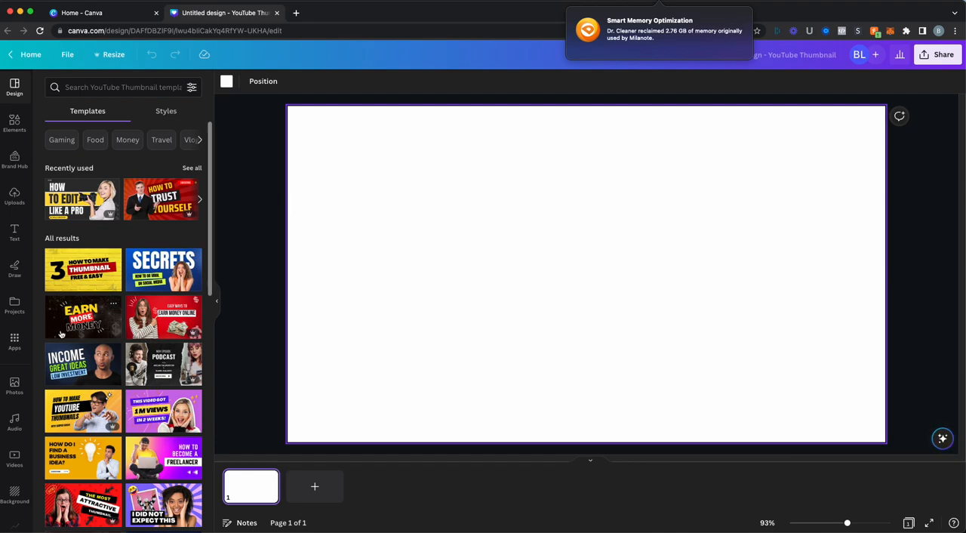
{"action": "scroll", "scroll_direction": "down", "scroll_amount": 3}
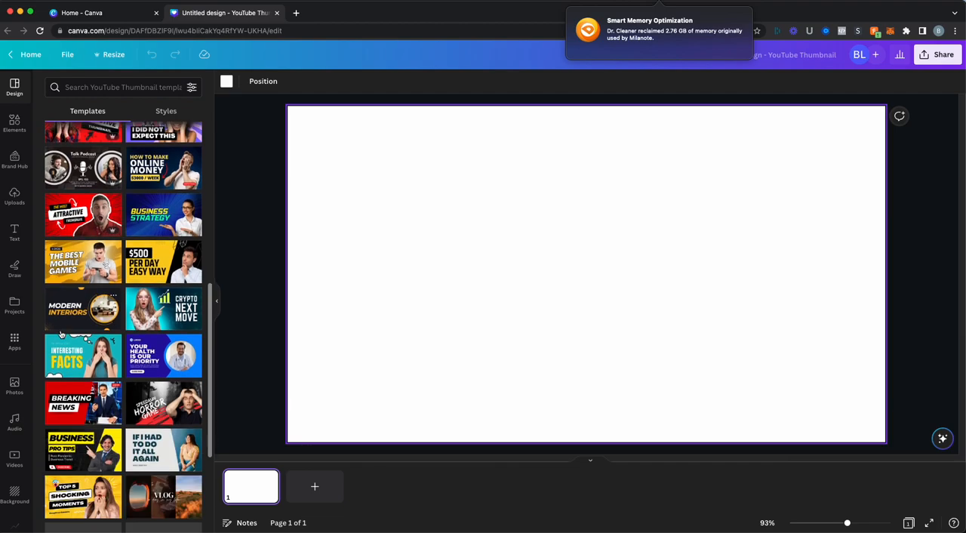
{"action": "scroll", "scroll_direction": "down", "scroll_amount": 3}
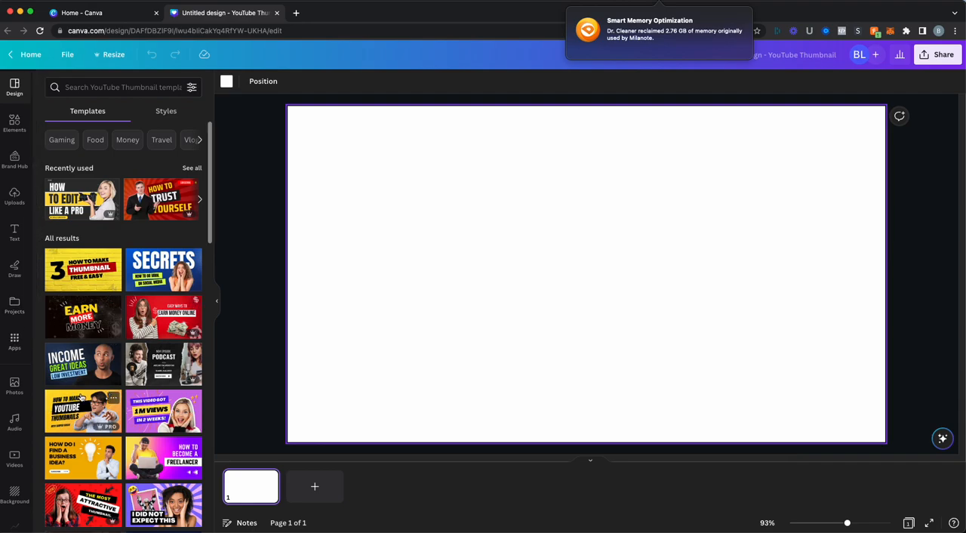
Search the Templates panel for 'thumbnail' templates.
{"action": "left_click", "coordinate": [163, 317]}
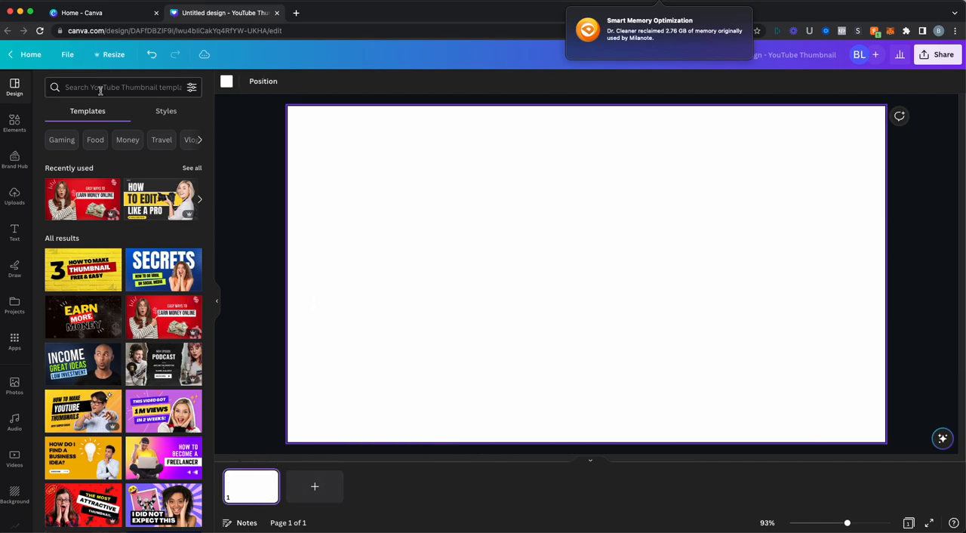
{"action": "type", "text": "thubm"}
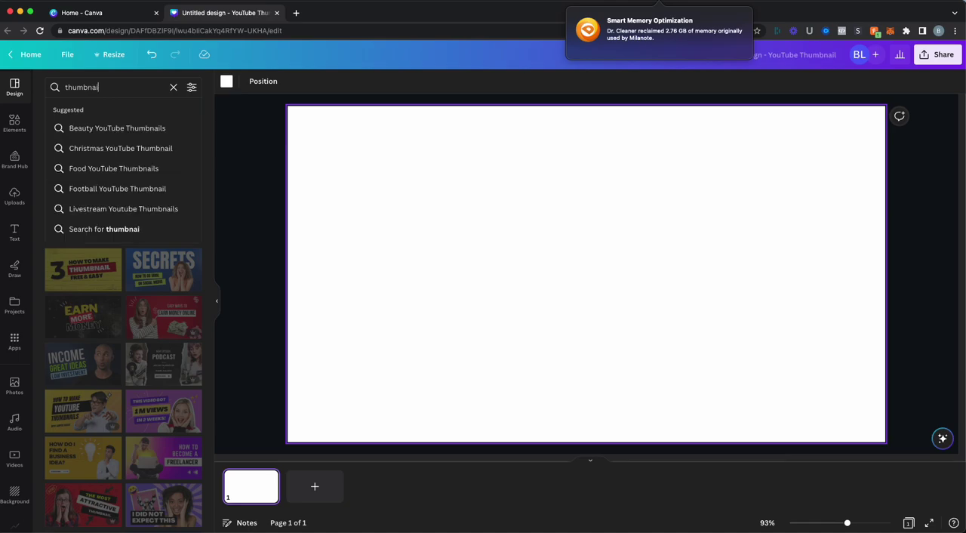
{"action": "key", "text": "Return"}
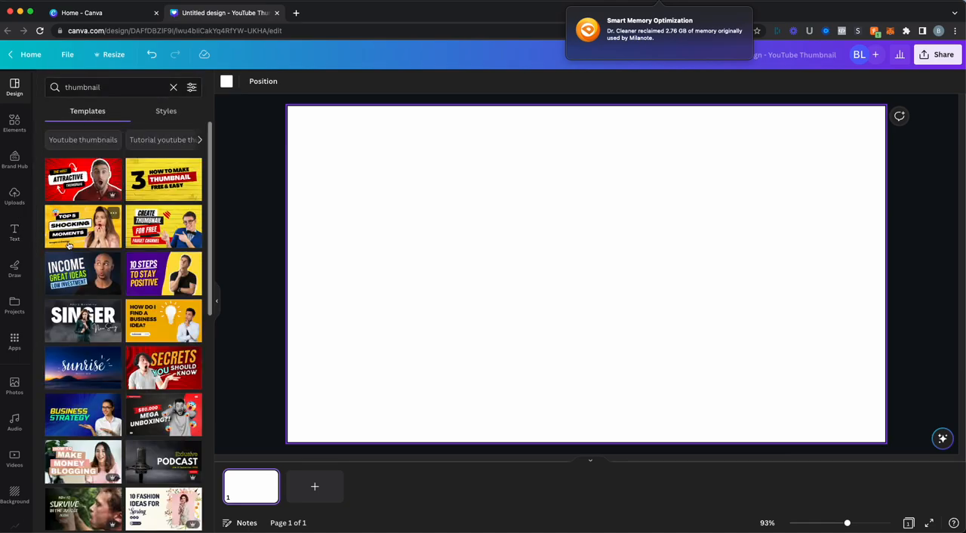
Apply the yellow brick 'How to Make Thumbnail' template and locate the uploaded pointing-man photo.
{"action": "left_click", "coordinate": [163, 179]}
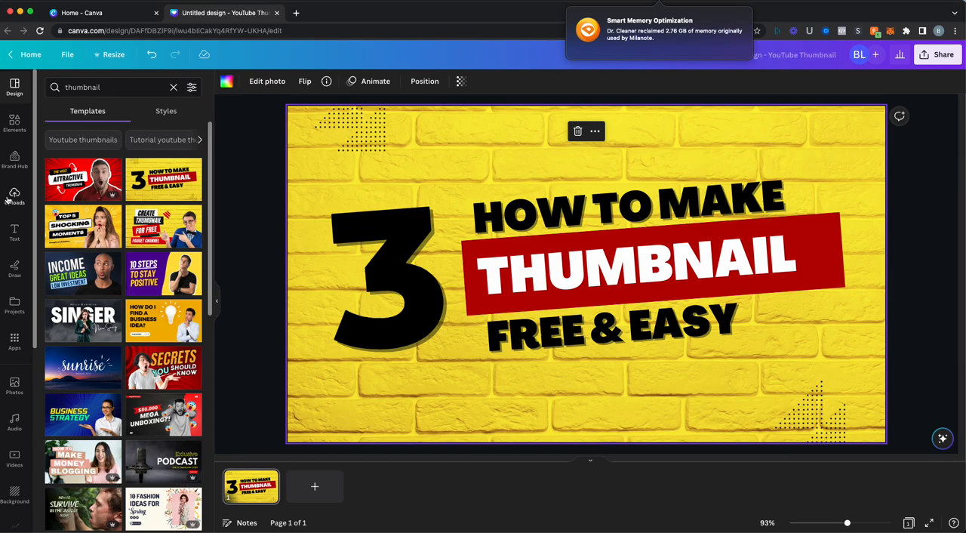
{"action": "left_click", "coordinate": [15, 195]}
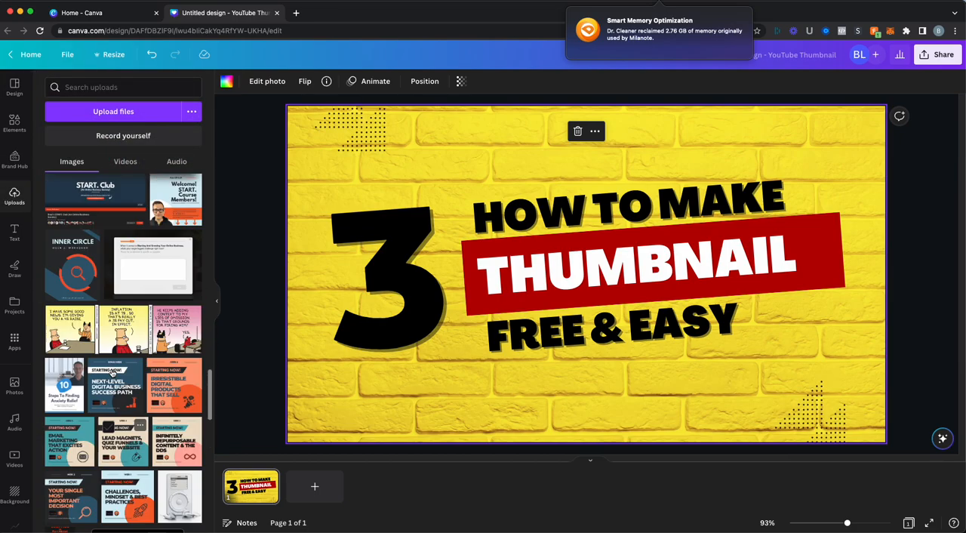
{"action": "scroll", "scroll_direction": "down", "scroll_amount": 3}
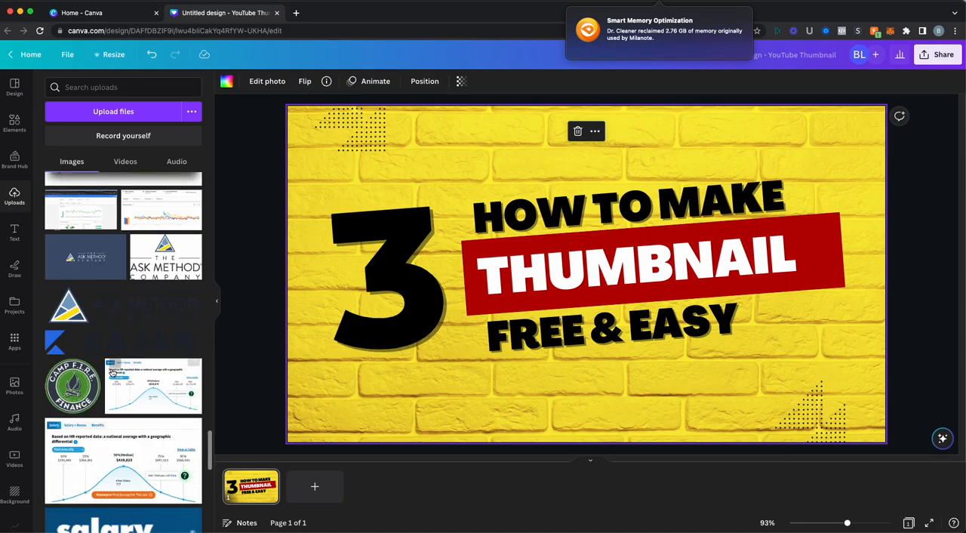
{"action": "scroll", "scroll_direction": "down", "scroll_amount": 3}
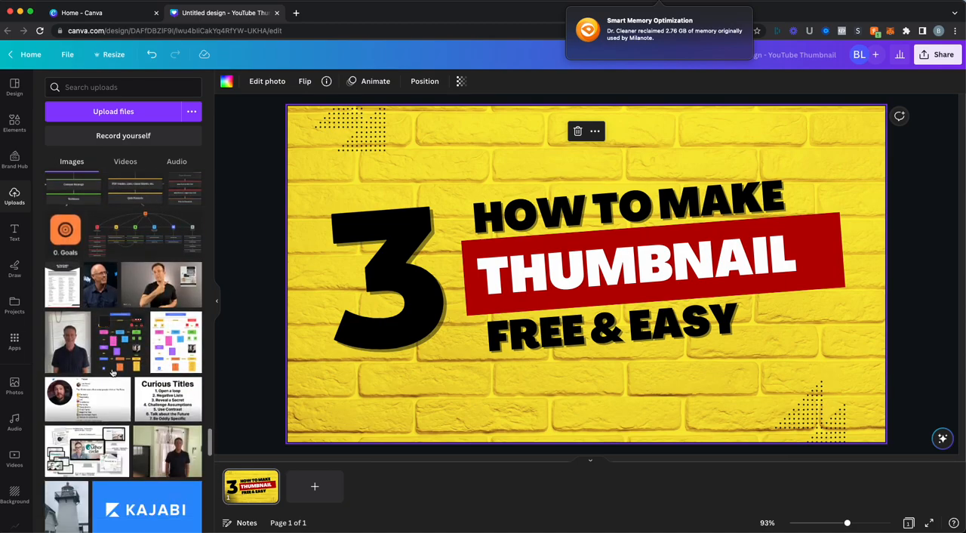
{"action": "scroll", "scroll_direction": "down", "scroll_amount": 3}
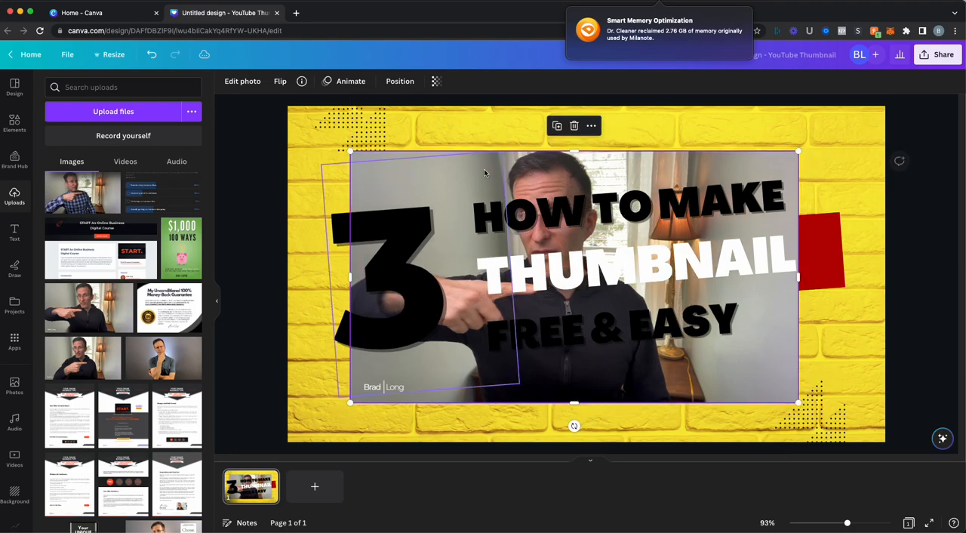
Remove the man's photo background with BG Remover and enlarge the cutout.
{"action": "left_click", "coordinate": [241, 82]}
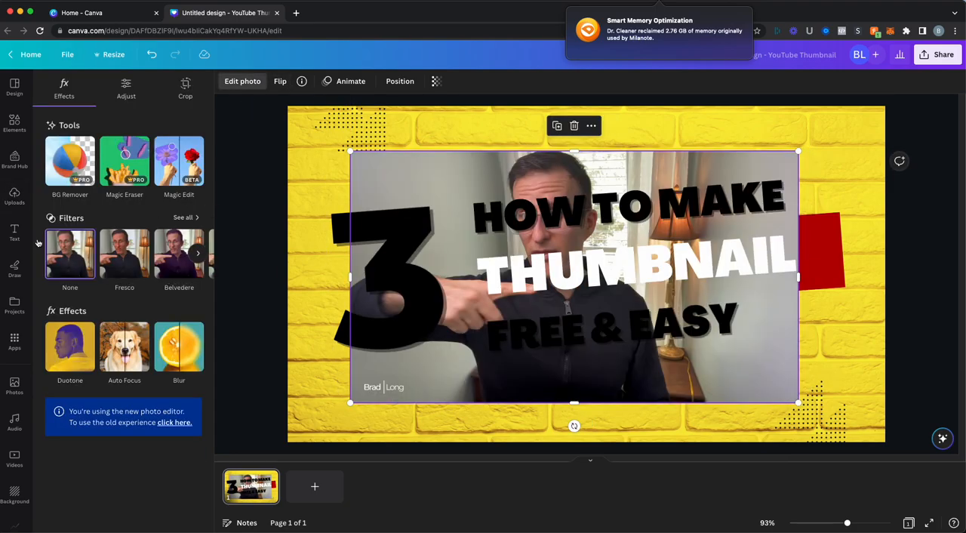
{"action": "left_click", "coordinate": [69, 160]}
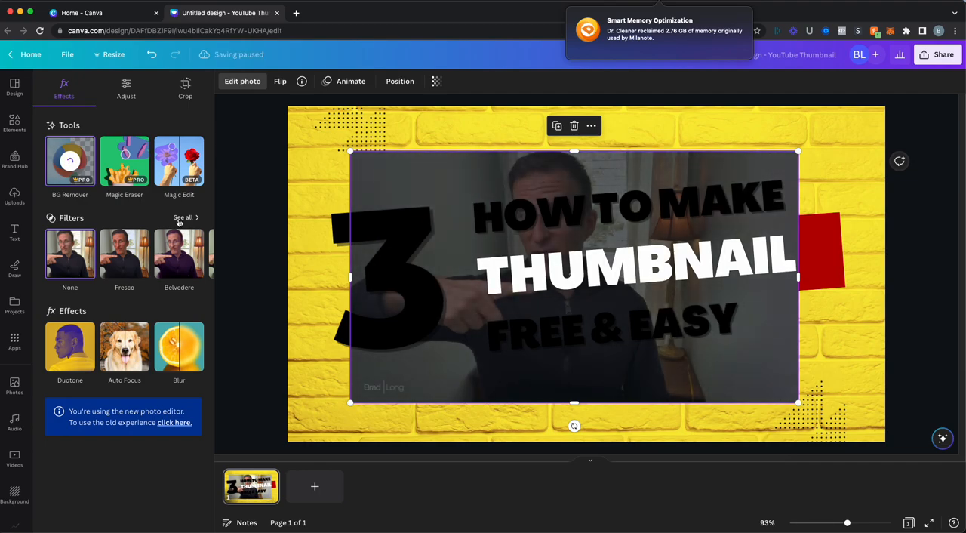
{"action": "left_click", "coordinate": [69, 160]}
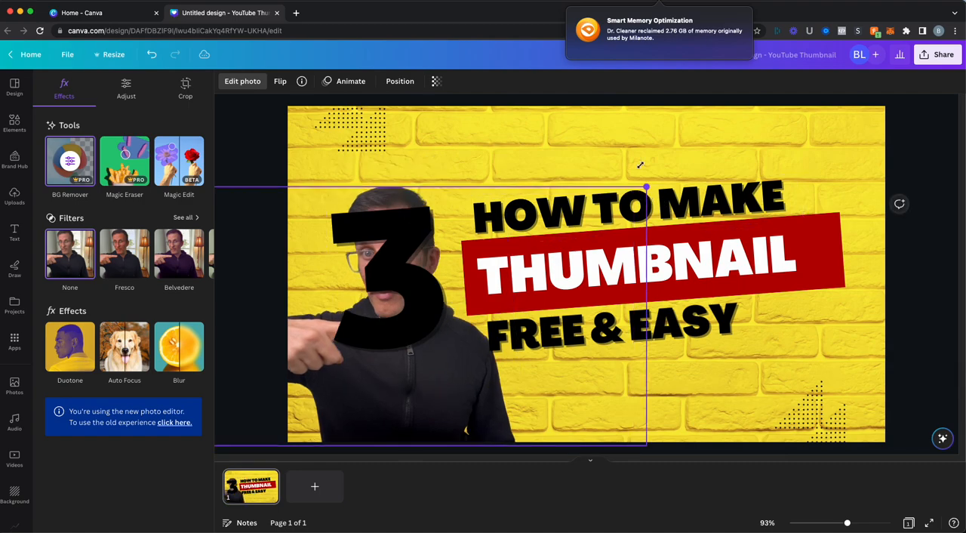
{"action": "left_click", "coordinate": [422, 298]}
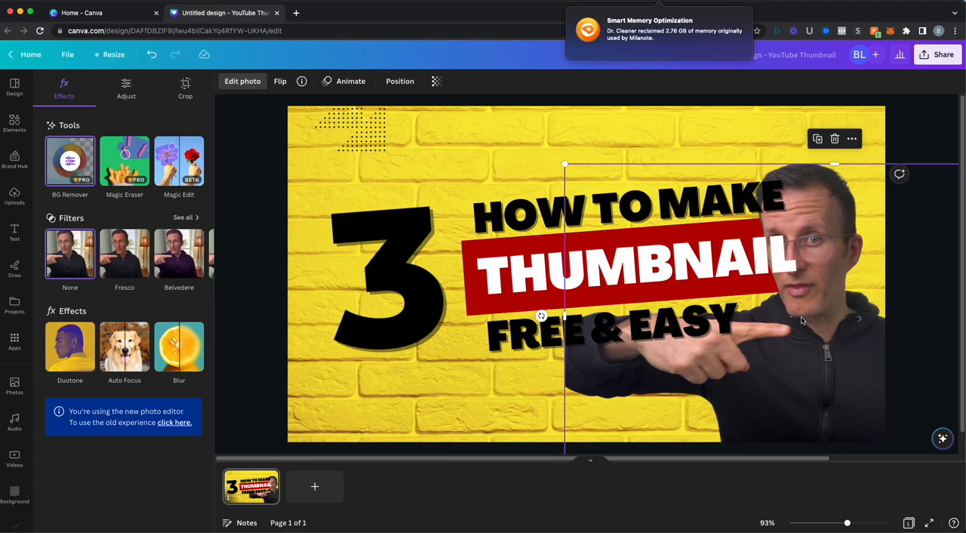
Move the man's cutout left and place a smaller '3' above the HOW TO MAKE headline.
{"action": "left_click_drag", "start_coordinate": [800, 317], "coordinate": [664, 302]}
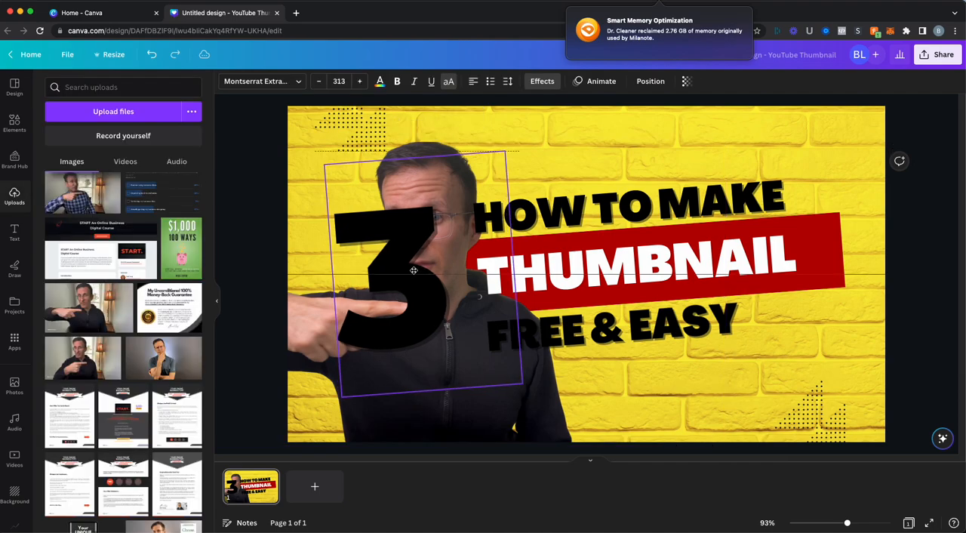
{"action": "left_click_drag", "start_coordinate": [413, 270], "coordinate": [824, 335]}
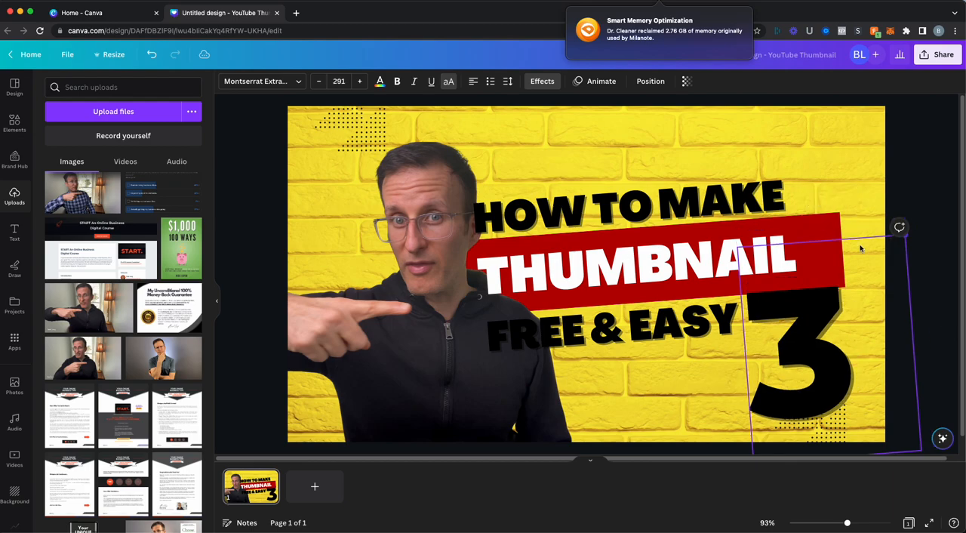
{"action": "left_click_drag", "start_coordinate": [792, 355], "coordinate": [558, 181]}
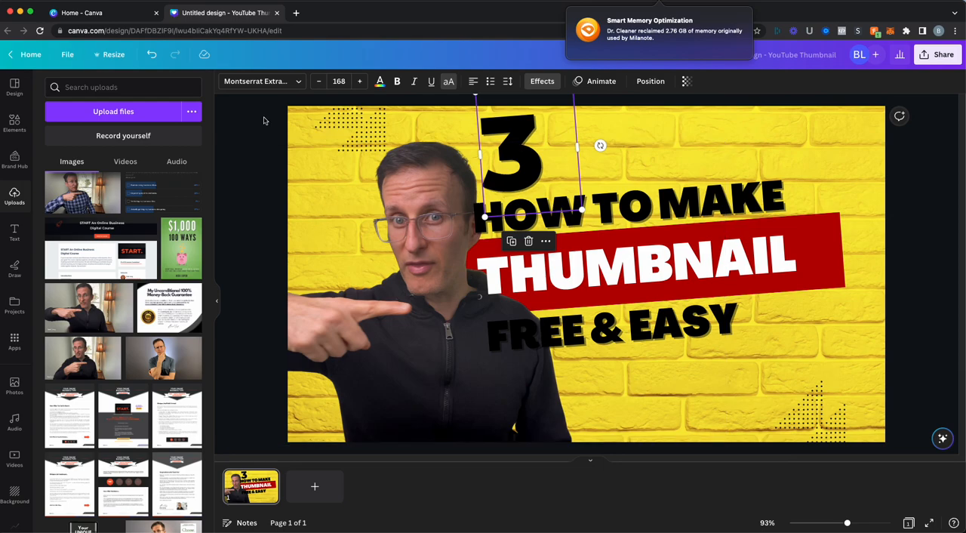
Select the man's cutout photo again for further adjustment.
{"action": "left_click", "coordinate": [441, 249]}
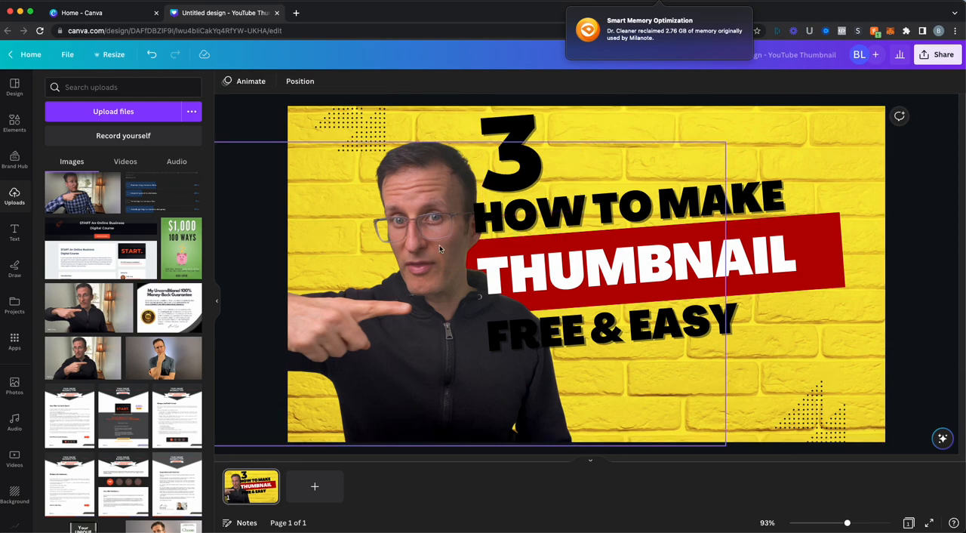
{"action": "left_click", "coordinate": [440, 249]}
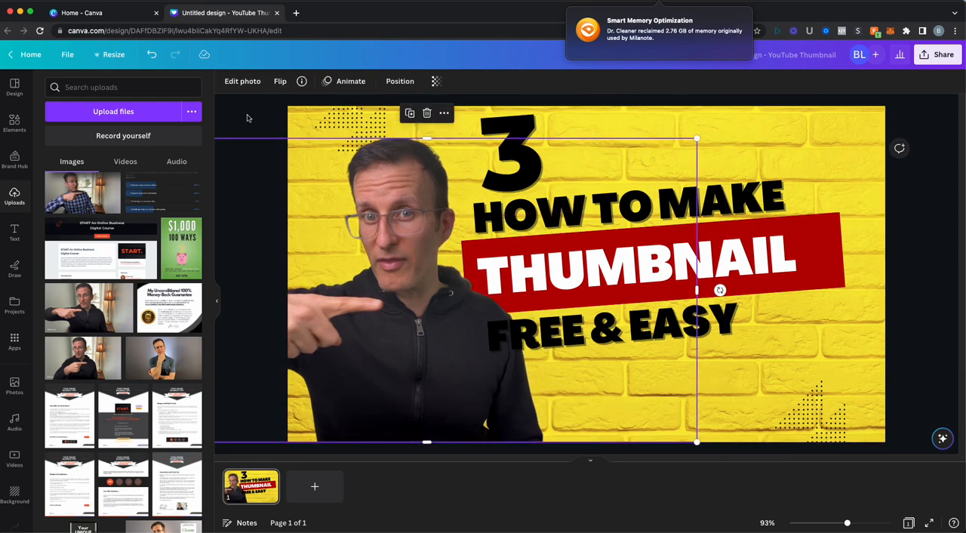
{"action": "left_click", "coordinate": [241, 150]}
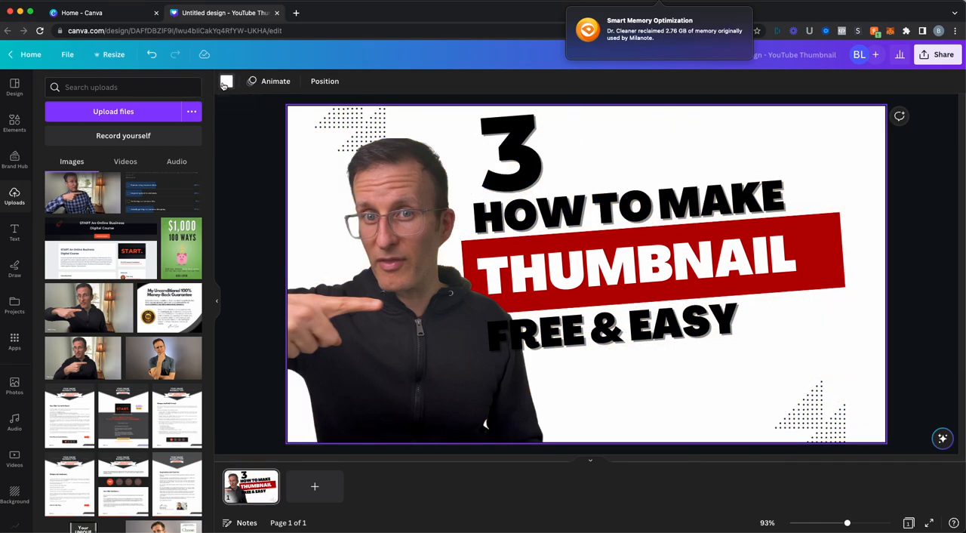
Change the thumbnail background from white to the orange swatch.
{"action": "left_click", "coordinate": [226, 81]}
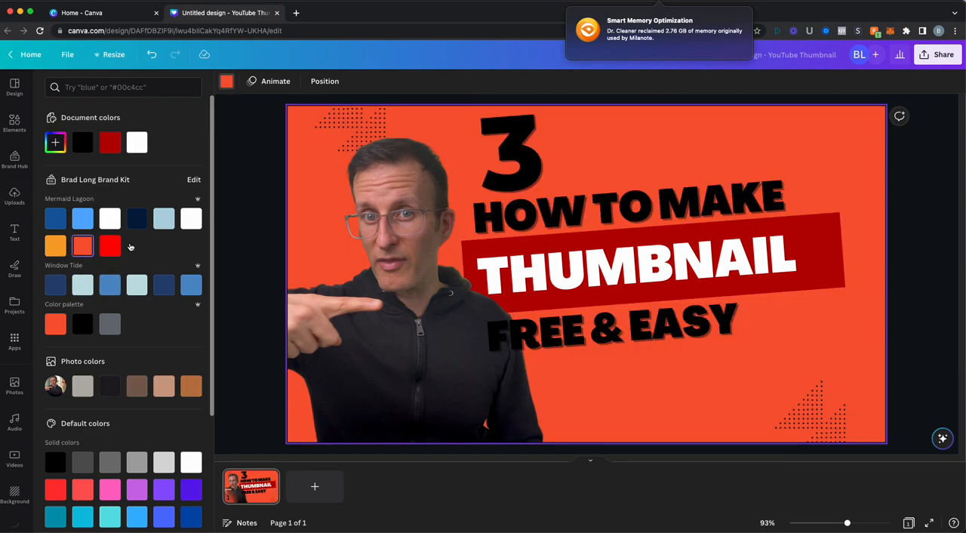
{"action": "left_click", "coordinate": [625, 192]}
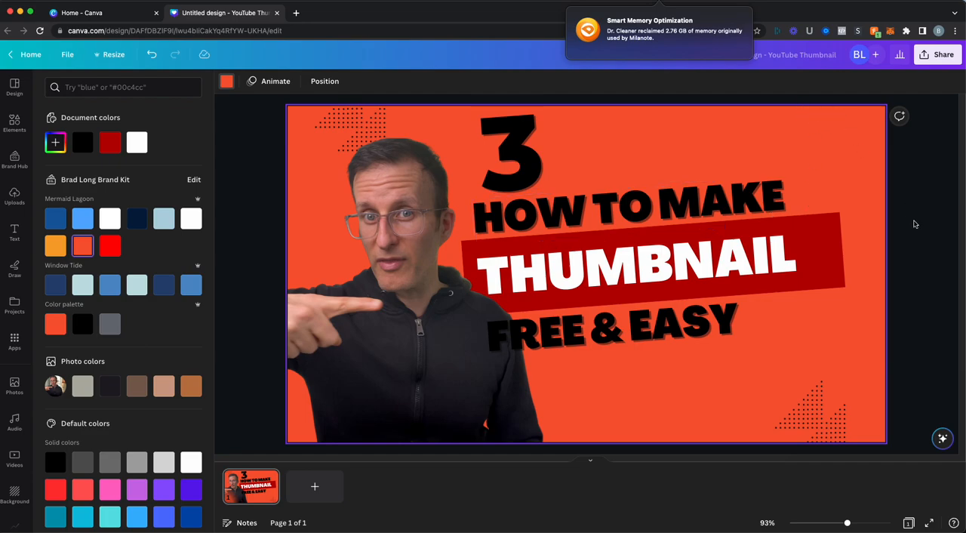
{"action": "left_click", "coordinate": [16, 194]}
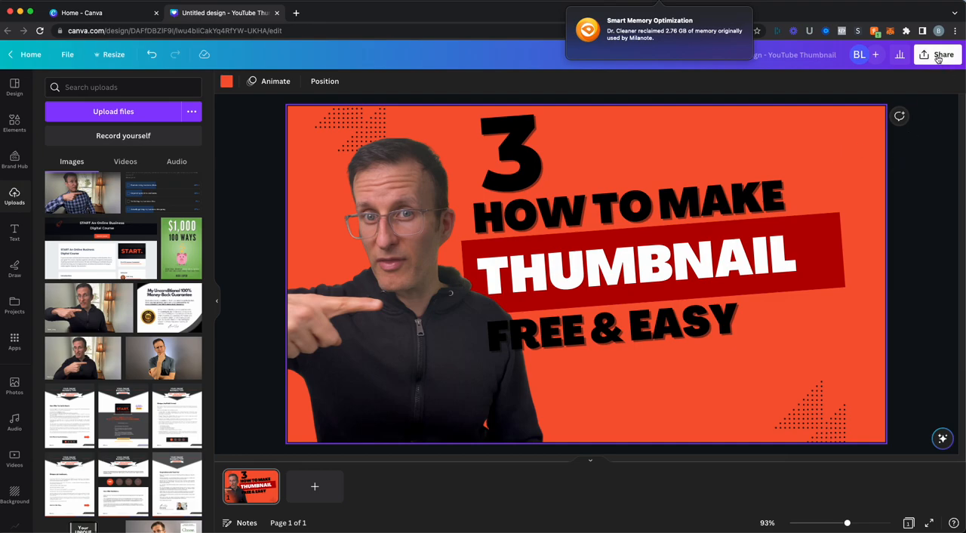
Download the design as a PNG via Share, then switch to YouTube Studio.
{"action": "left_click", "coordinate": [939, 54]}
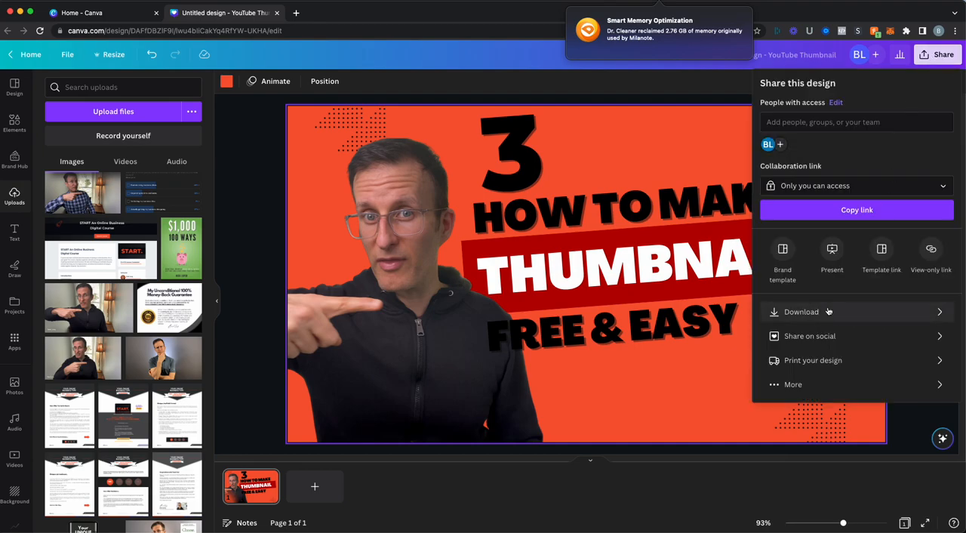
{"action": "left_click", "coordinate": [800, 311]}
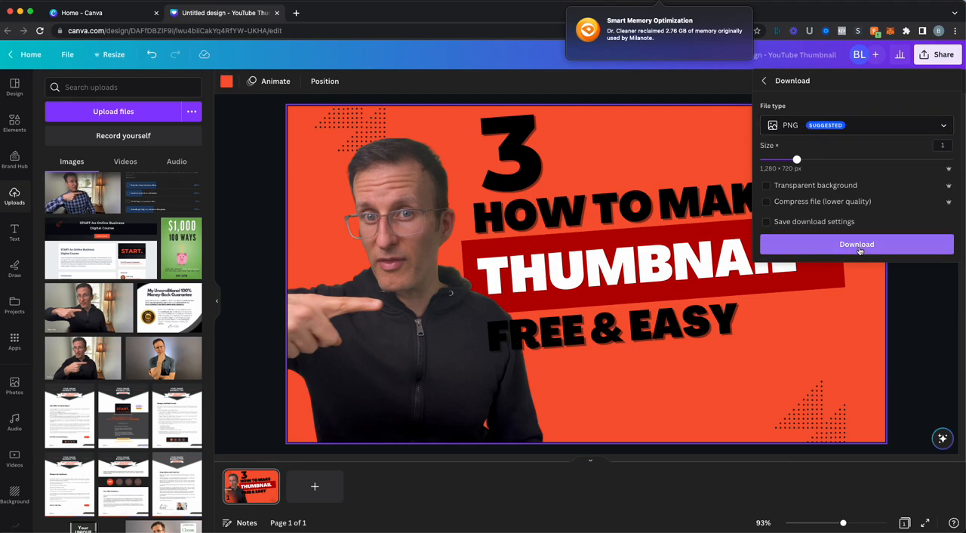
{"action": "left_click", "coordinate": [857, 245]}
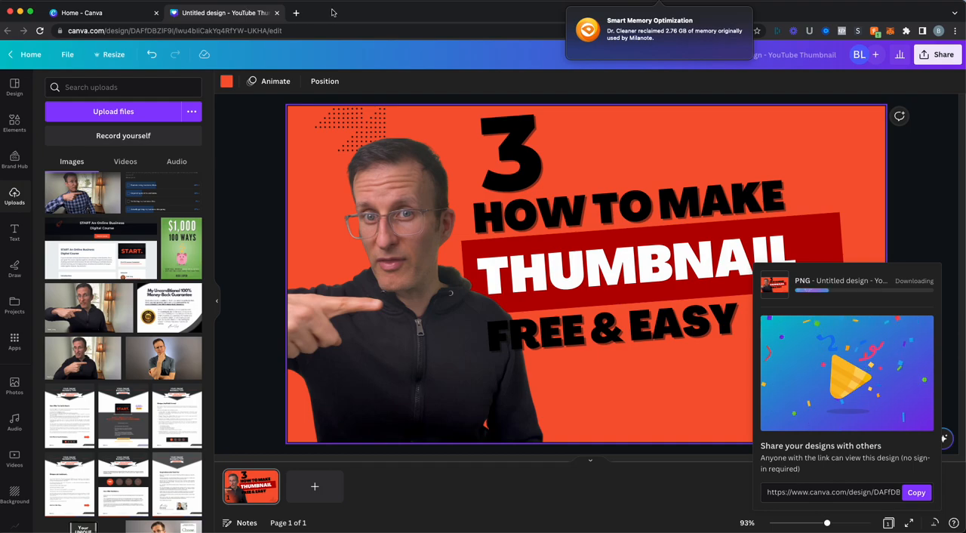
{"action": "left_click", "coordinate": [223, 12]}
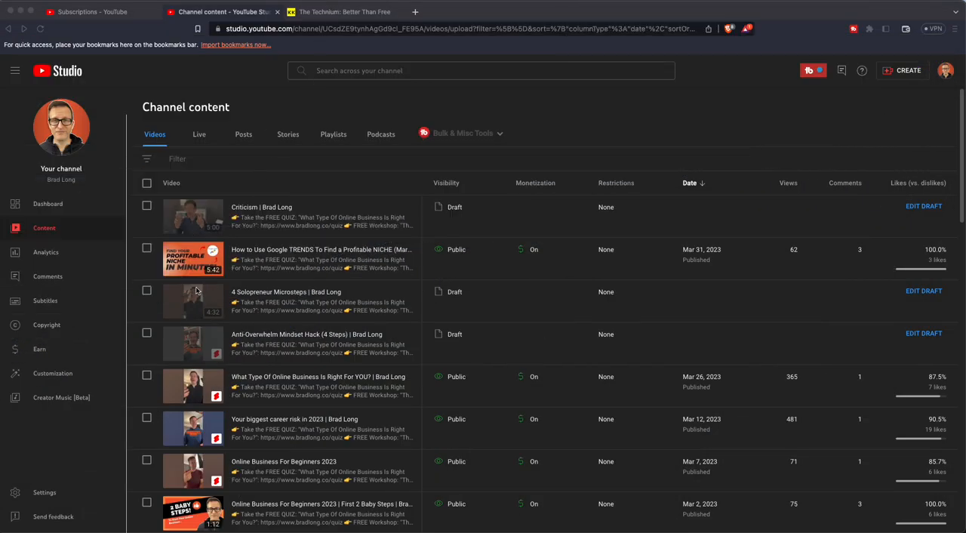
{"action": "mouse_move", "coordinate": [253, 300]}
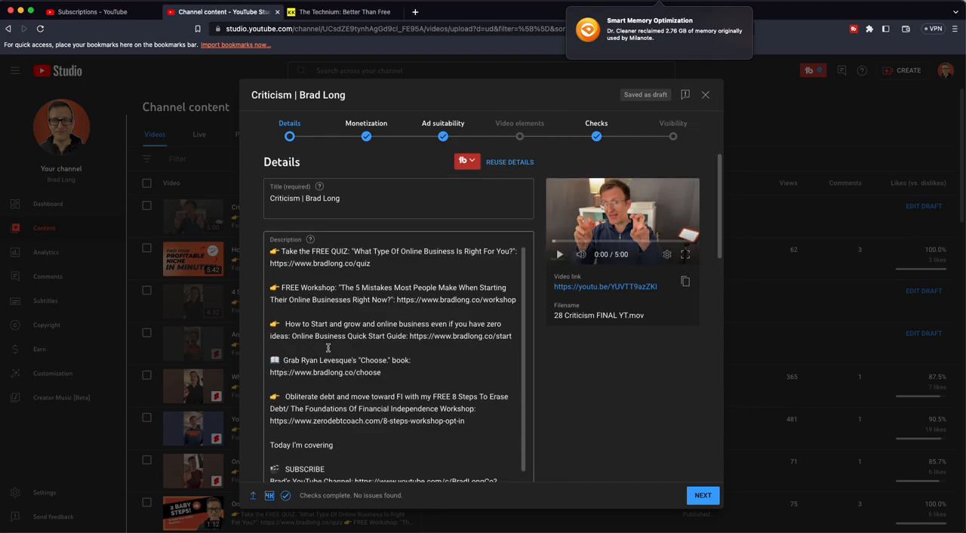
Scroll the Criticism draft's Details page down to the Thumbnail section.
{"action": "scroll", "scroll_direction": "down", "scroll_amount": 3}
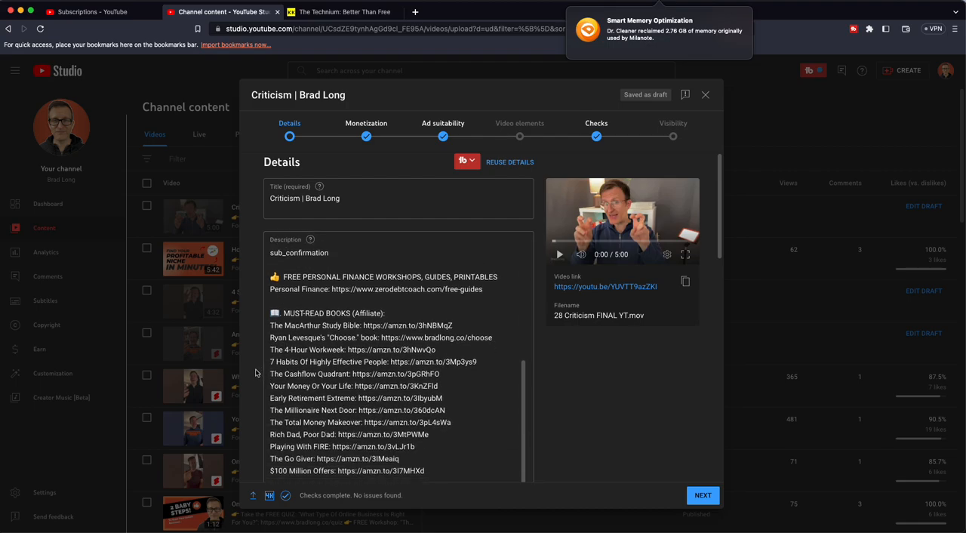
{"action": "scroll", "scroll_direction": "down", "scroll_amount": 3}
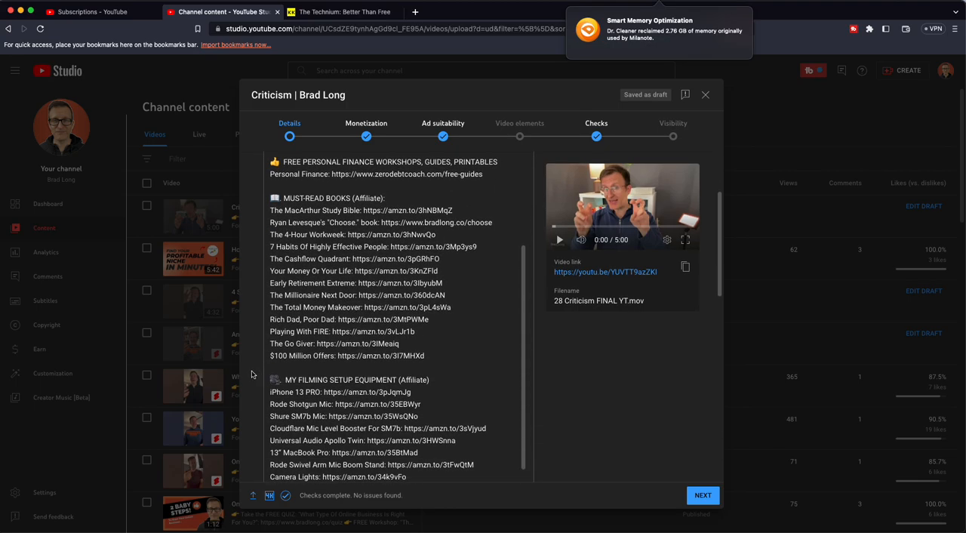
{"action": "scroll", "scroll_direction": "up", "scroll_amount": 3}
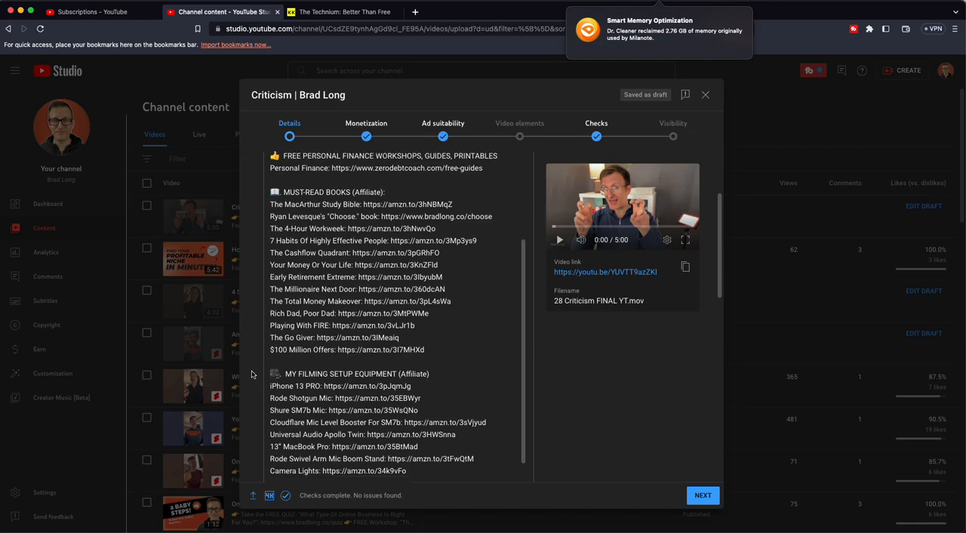
{"action": "scroll", "scroll_direction": "down", "scroll_amount": 3}
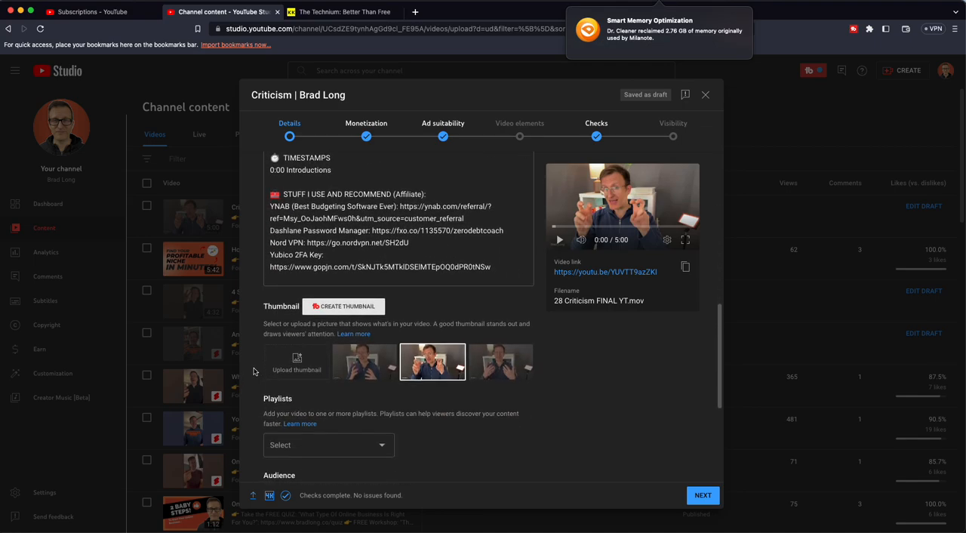
Upload the downloaded Untitled design PNG from Desktop as the custom thumbnail.
{"action": "scroll", "scroll_direction": "down", "scroll_amount": 3}
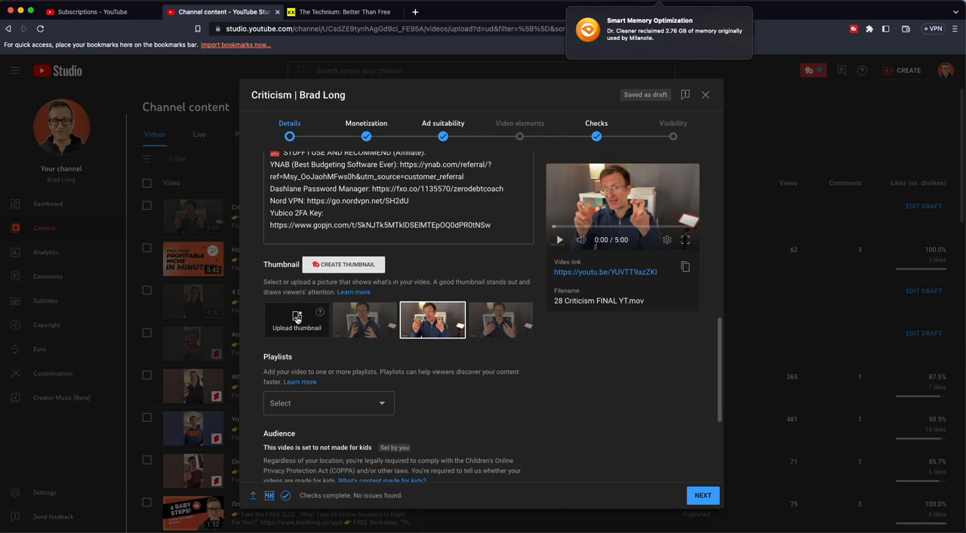
{"action": "left_click", "coordinate": [296, 320]}
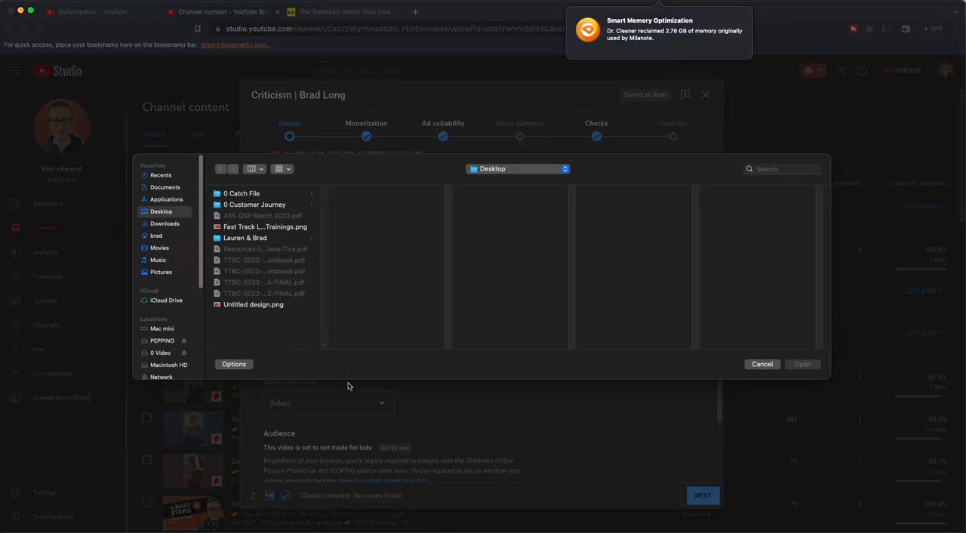
{"action": "left_click", "coordinate": [254, 305]}
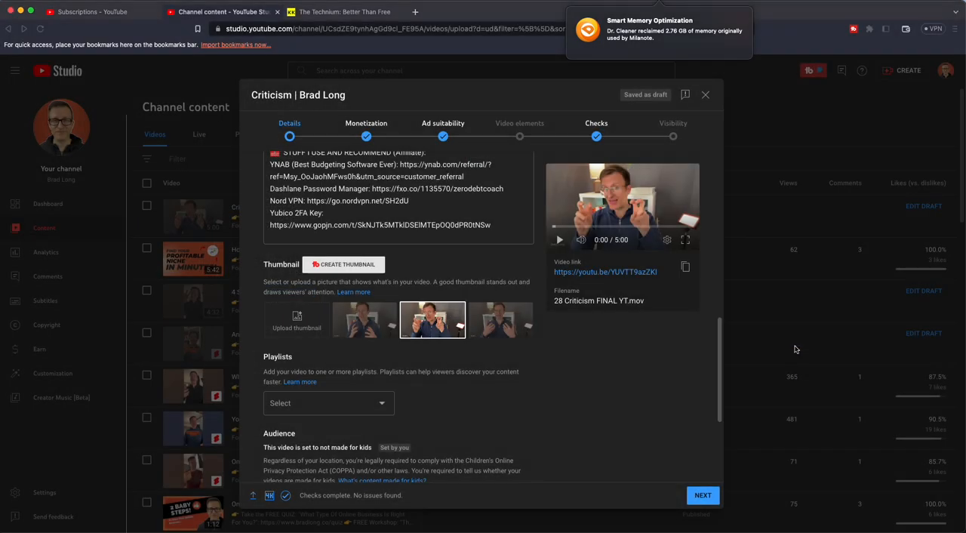
Advance to Monetization, then save and close the draft details.
{"action": "left_click", "coordinate": [296, 320]}
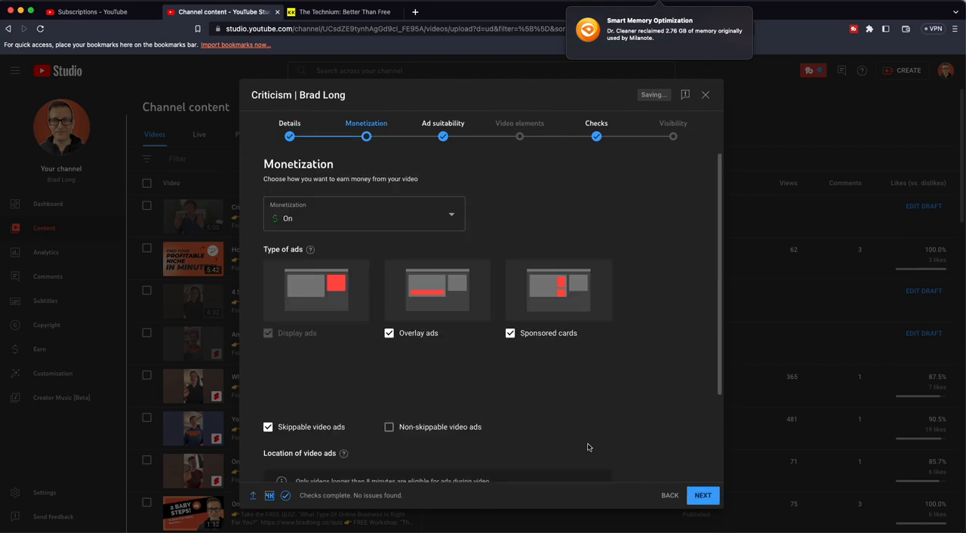
{"action": "mouse_move", "coordinate": [703, 93]}
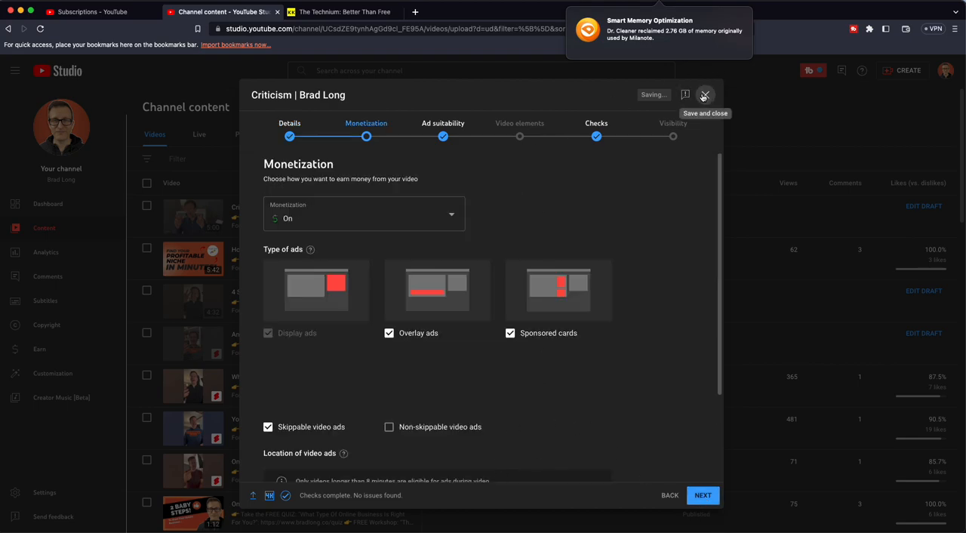
{"action": "left_click", "coordinate": [704, 94]}
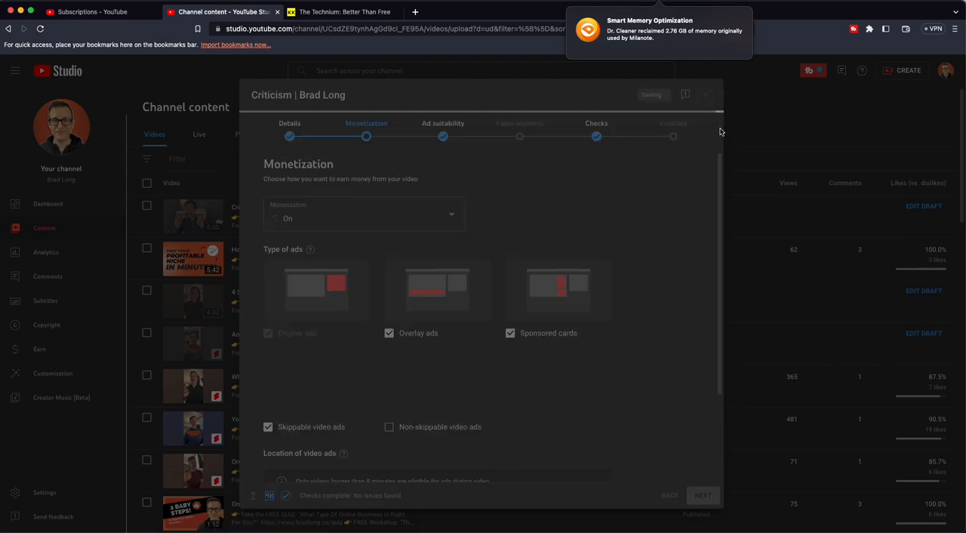
Reopen the Criticism draft's details showing the new orange thumbnail.
{"action": "left_click", "coordinate": [705, 94]}
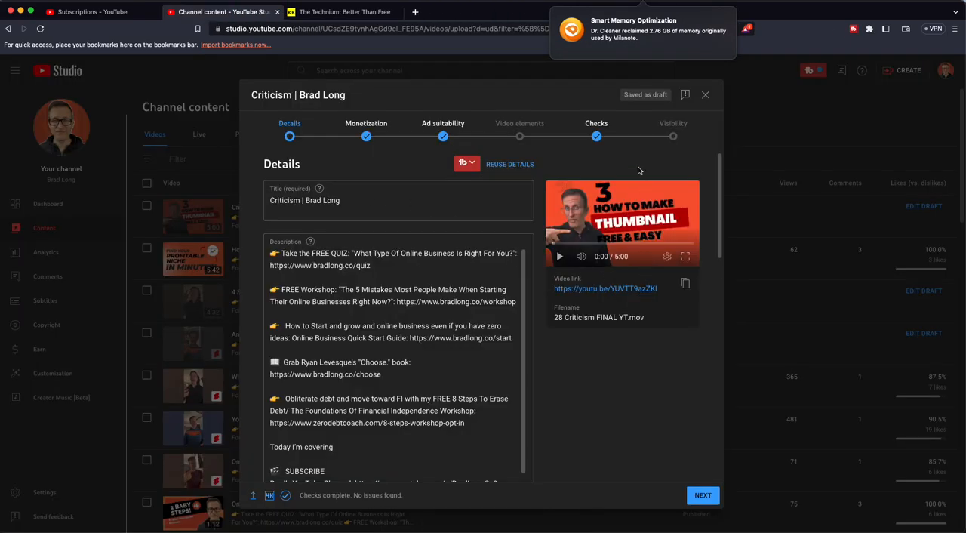
{"action": "mouse_move", "coordinate": [594, 275]}
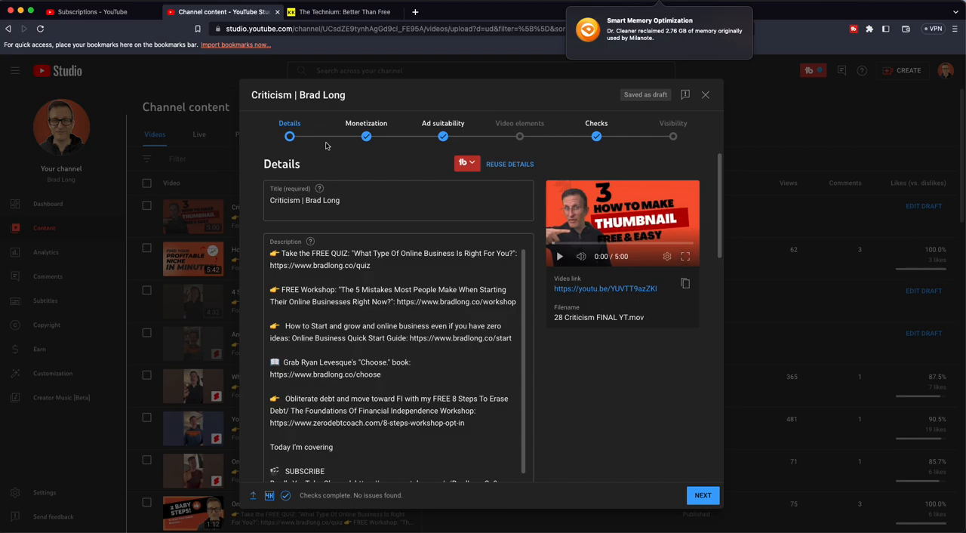
{"action": "mouse_move", "coordinate": [420, 223]}
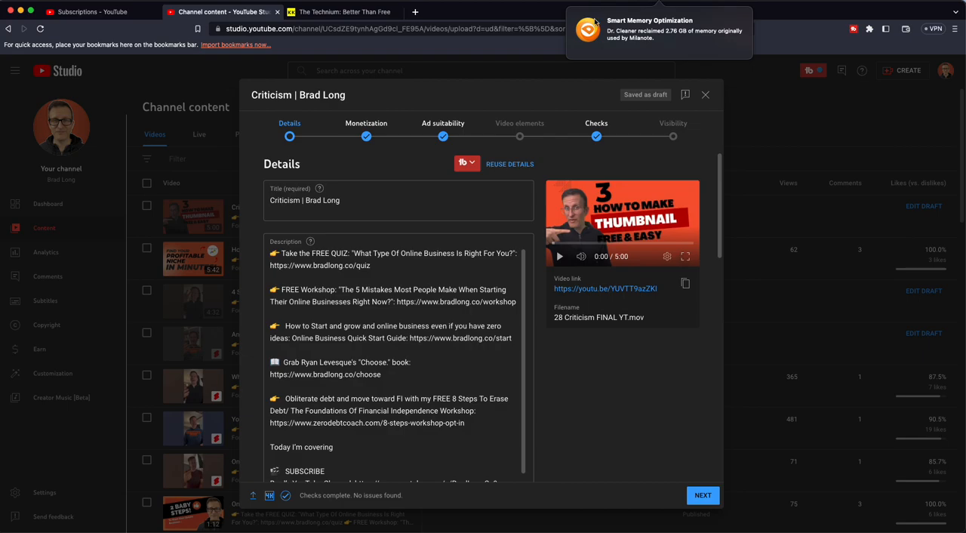
{"action": "mouse_move", "coordinate": [601, 93]}
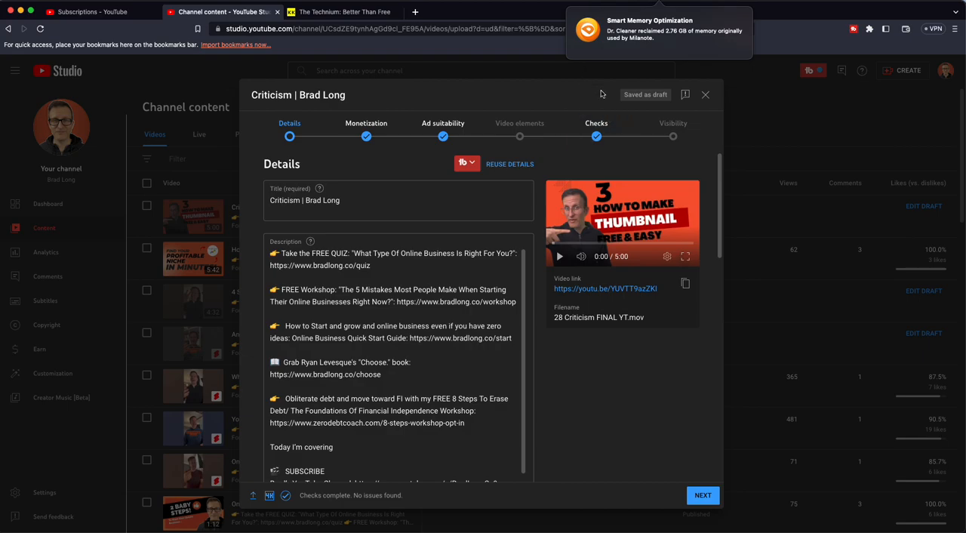
{"action": "mouse_move", "coordinate": [601, 94]}
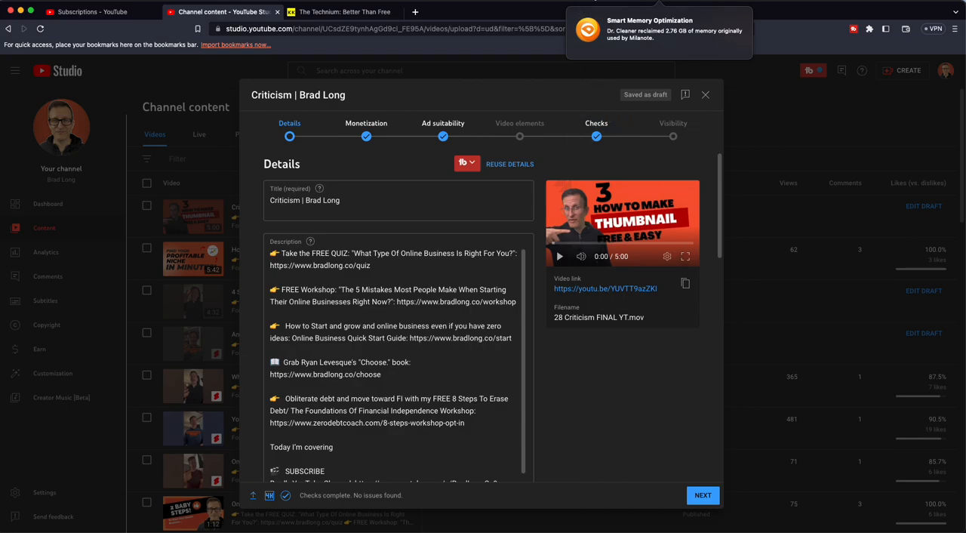